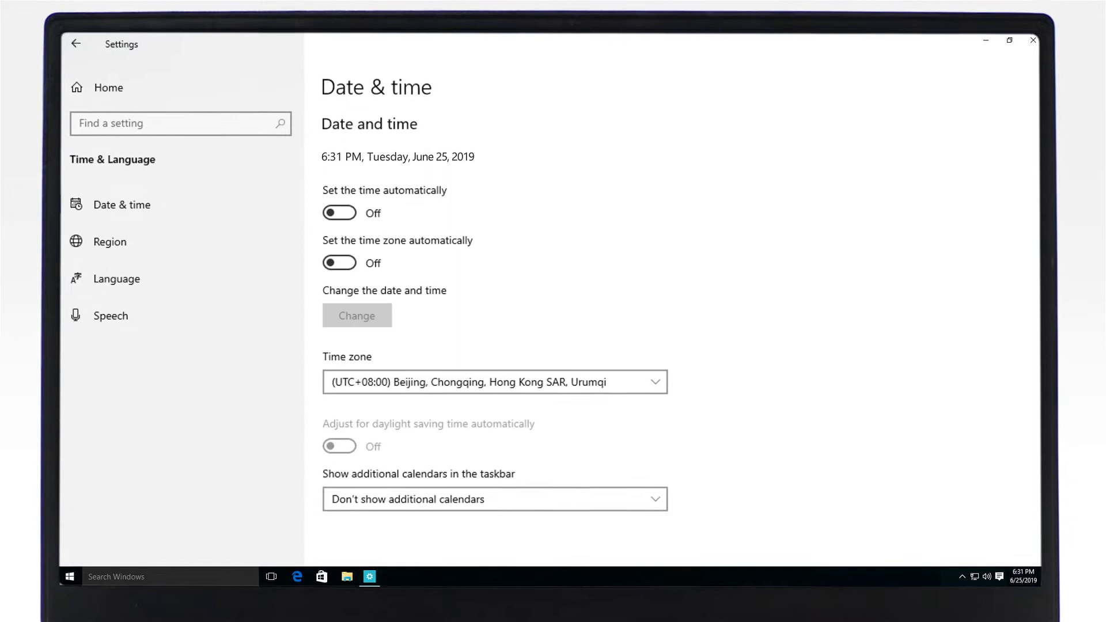
# Search Windows for 'word' and launch the Word app
pyautogui.click(339, 212)
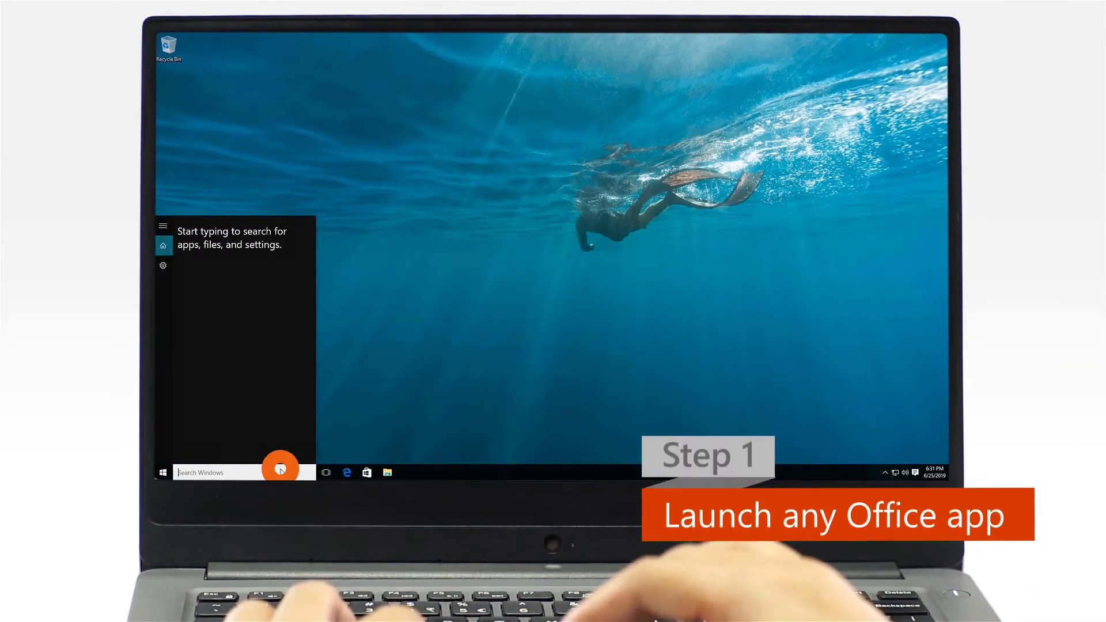
pyautogui.write('word')
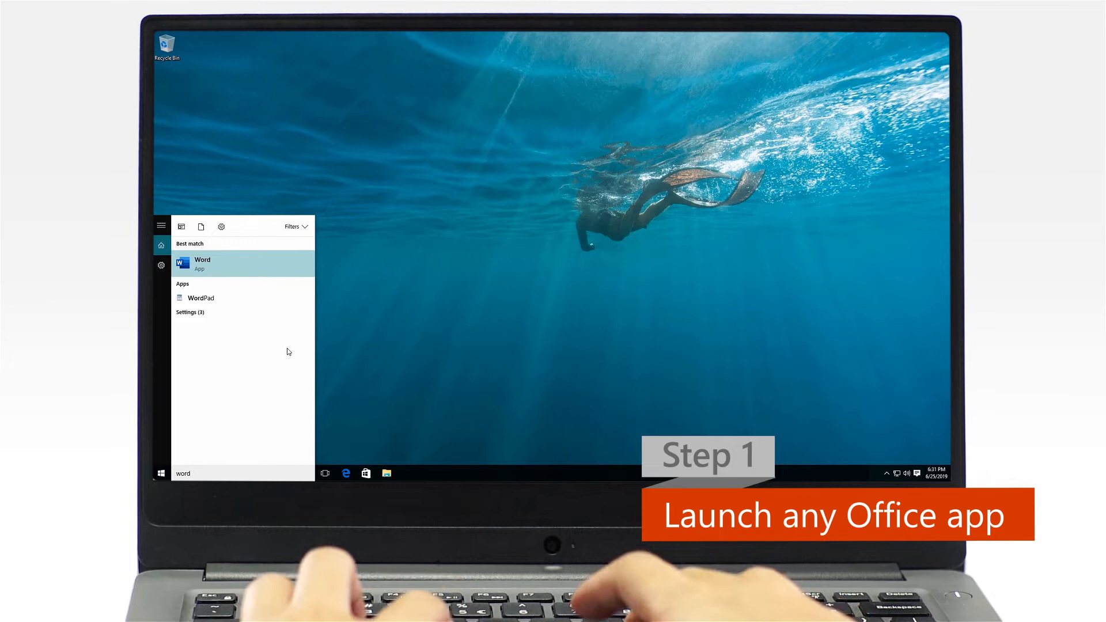
pyautogui.click(201, 264)
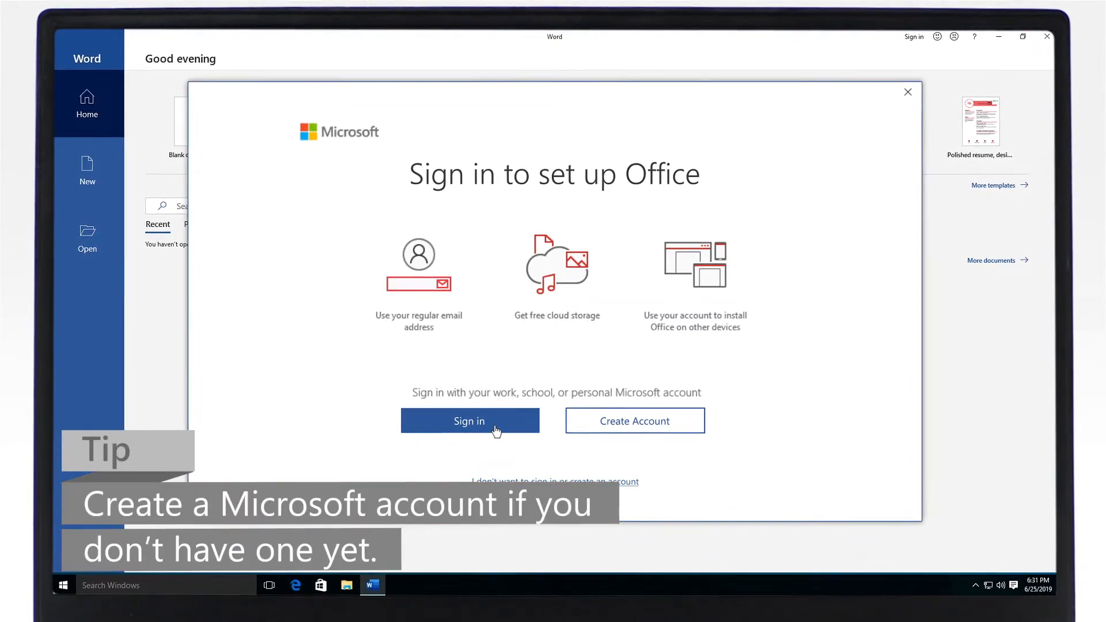
pyautogui.click(470, 421)
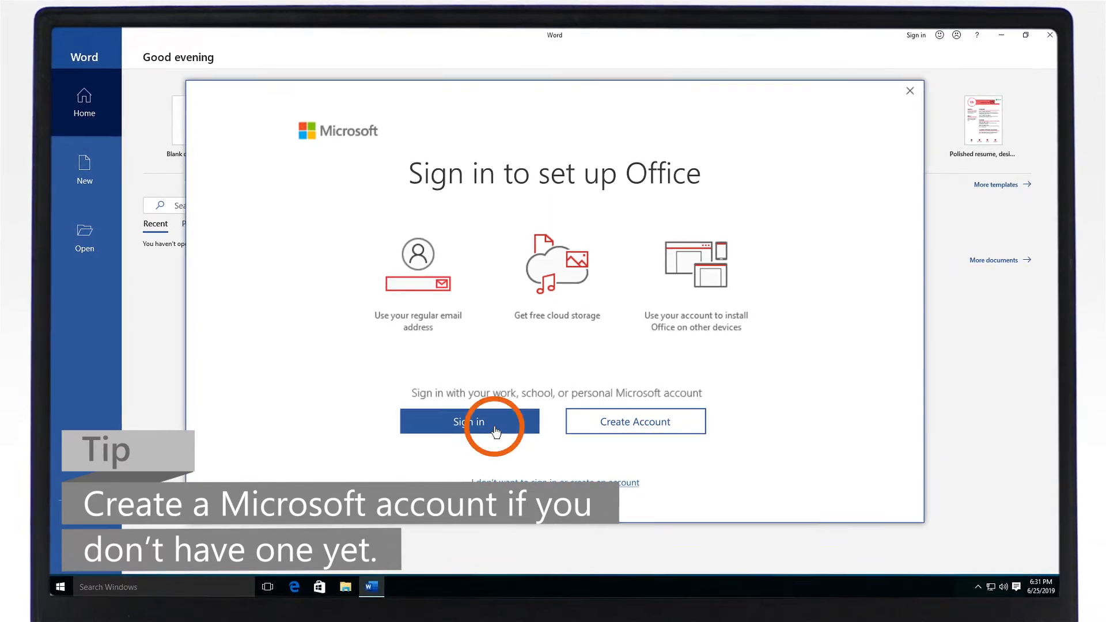
pyautogui.click(469, 421)
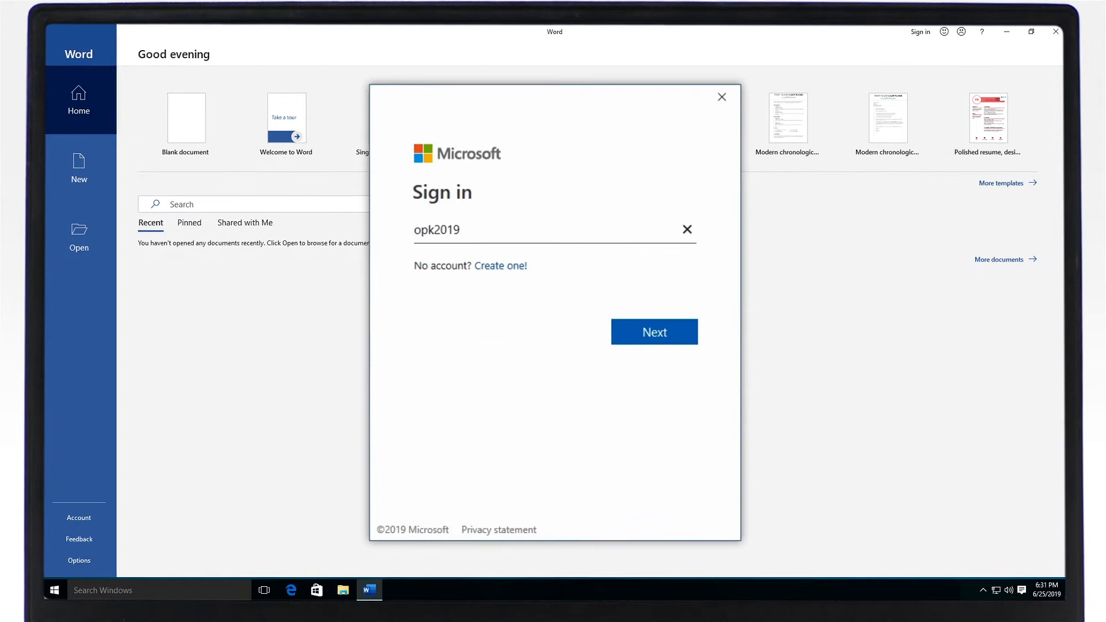
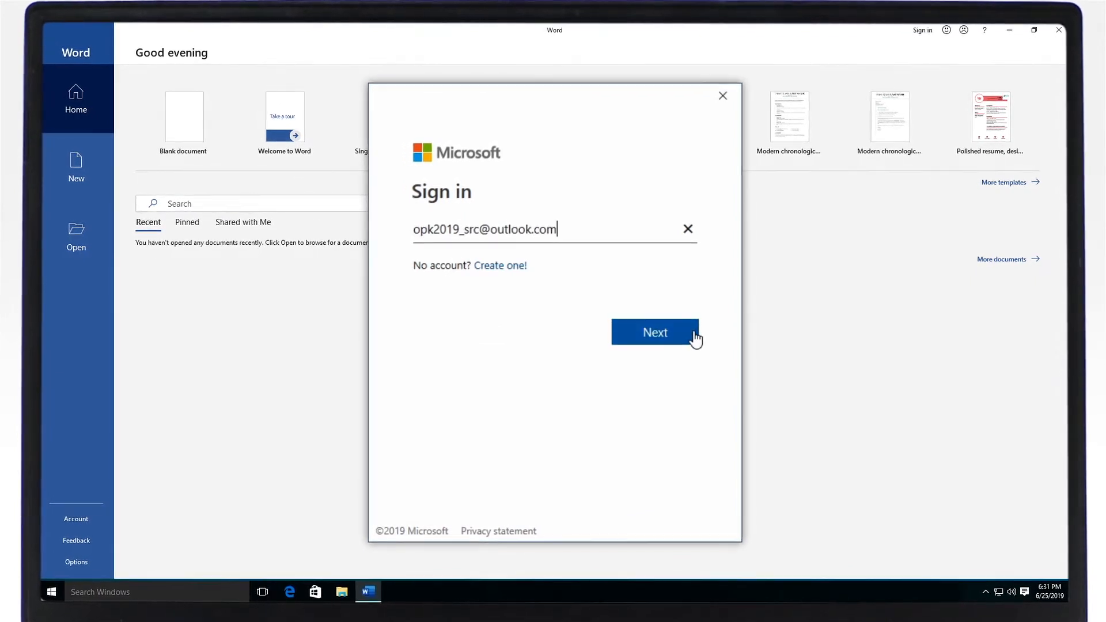
pyautogui.click(654, 333)
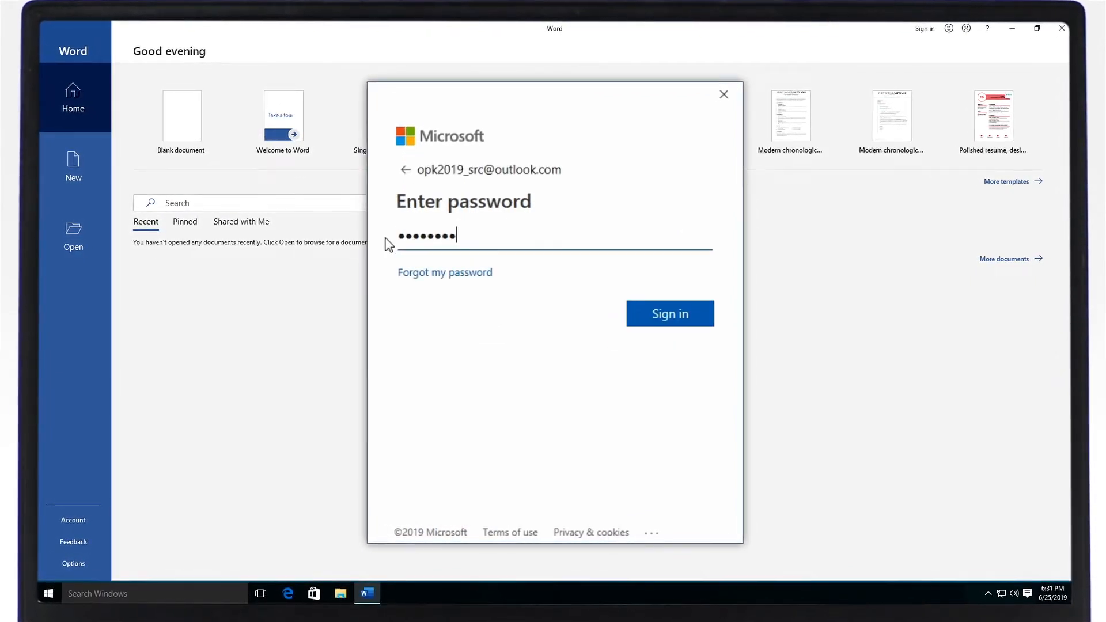
pyautogui.click(668, 314)
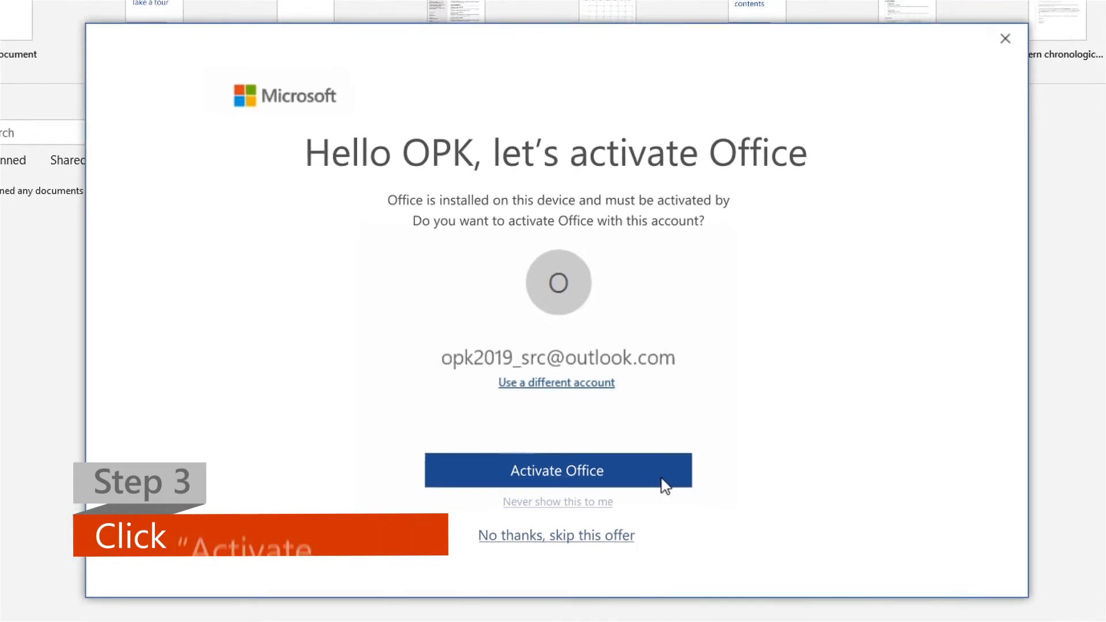
# Activate Office with the signed-in account, signing in again on the web page
pyautogui.click(557, 470)
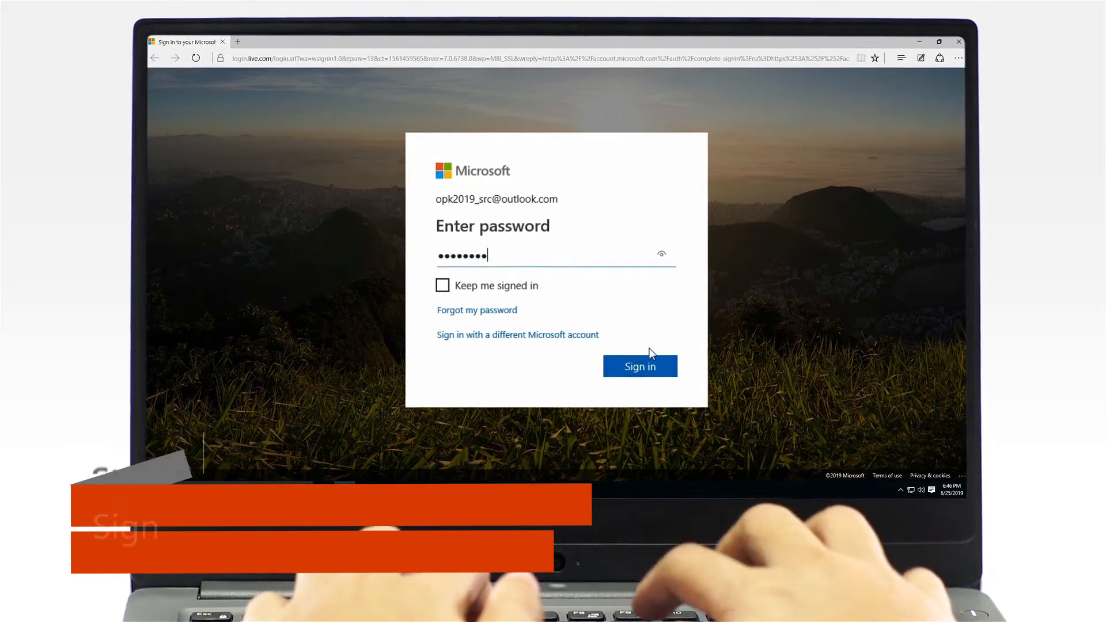
pyautogui.click(639, 366)
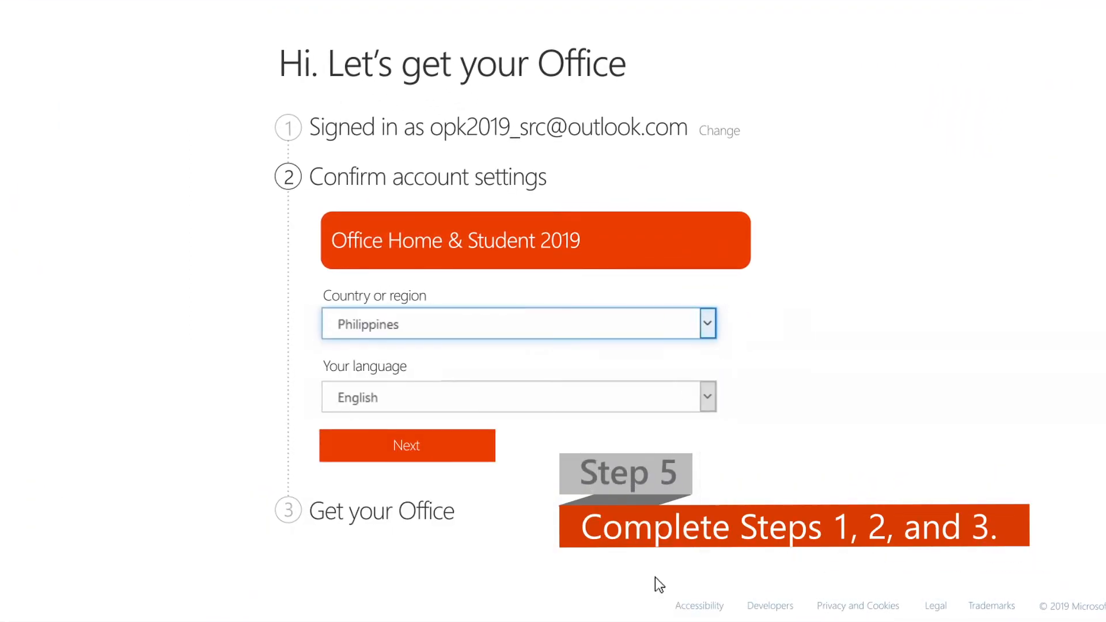
# Confirm Home & Student 2019 settings, refresh Word, and open a blank document
pyautogui.click(406, 446)
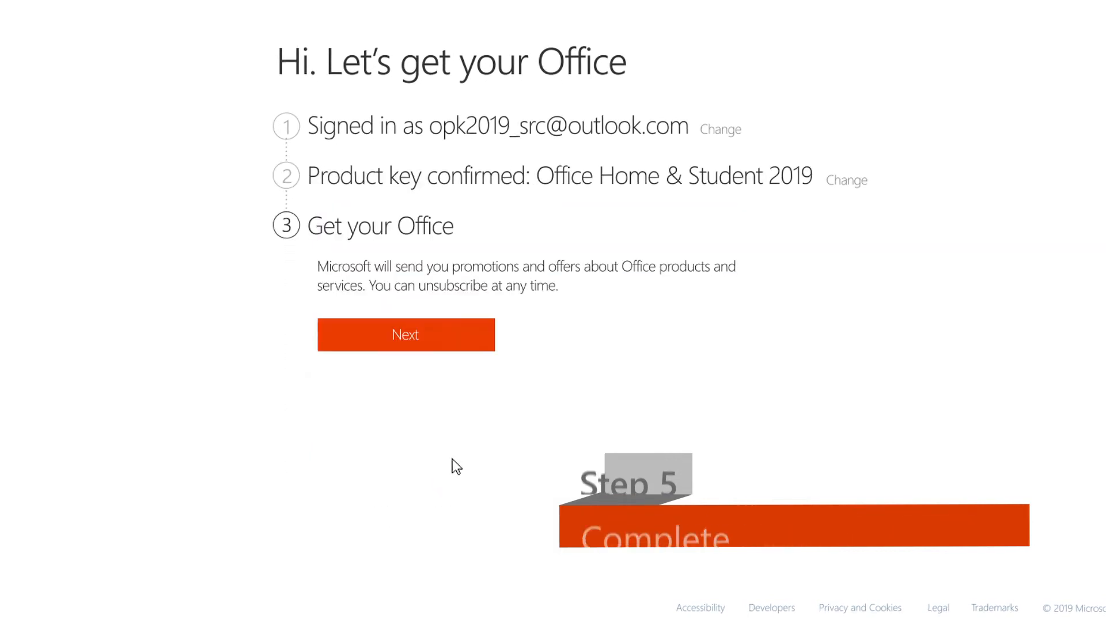
pyautogui.click(405, 334)
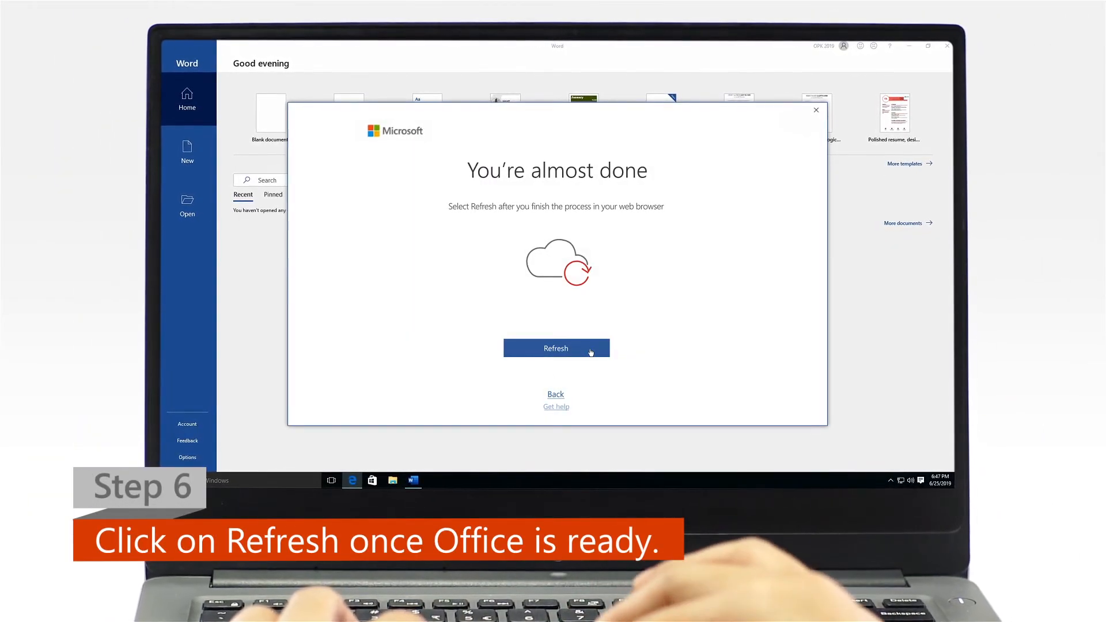
pyautogui.click(555, 348)
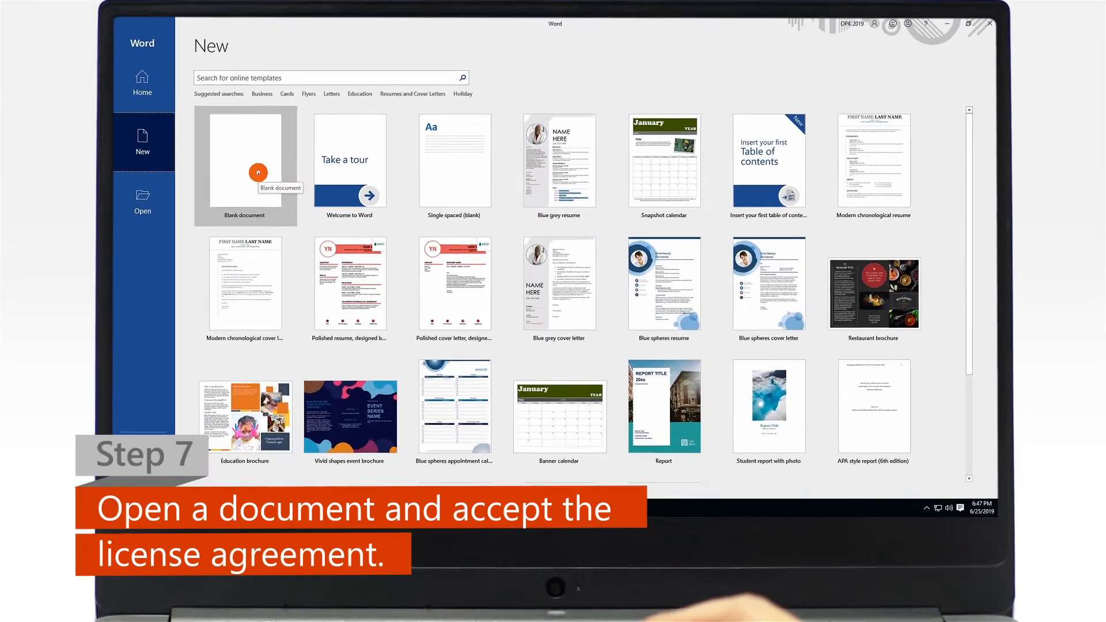
pyautogui.click(246, 164)
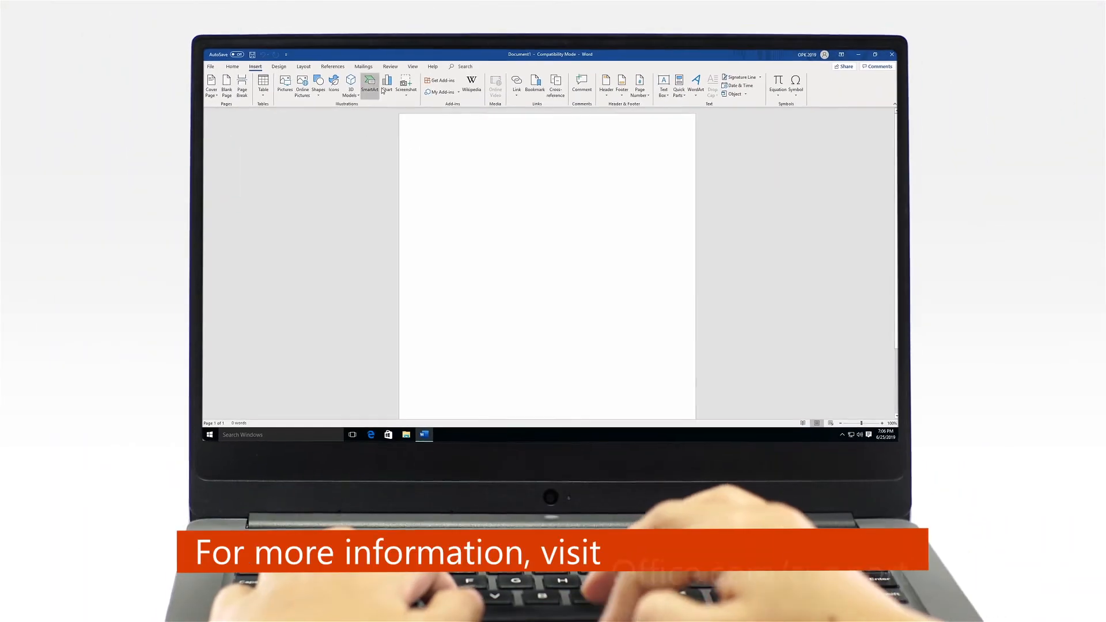
# Insert a Pie chart showing quarterly Sales data
pyautogui.click(387, 84)
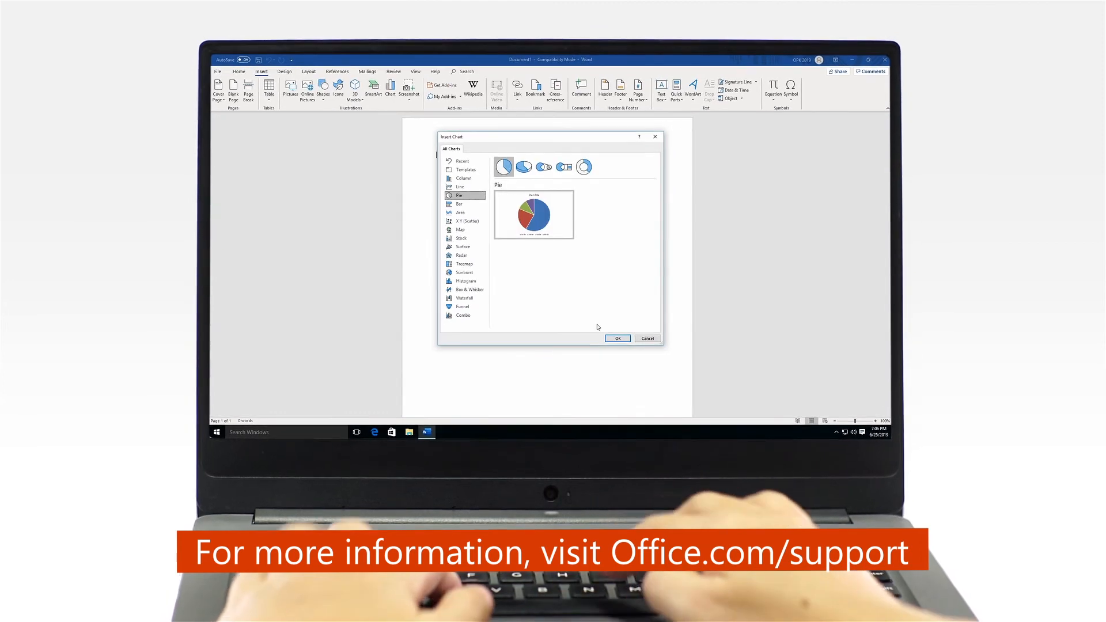
pyautogui.click(616, 339)
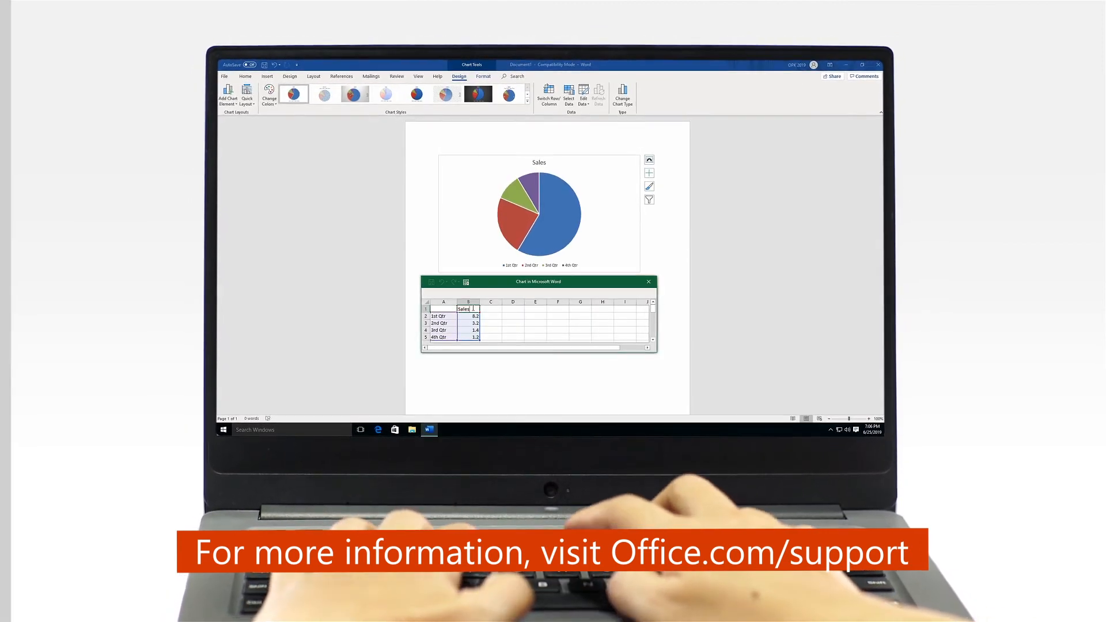